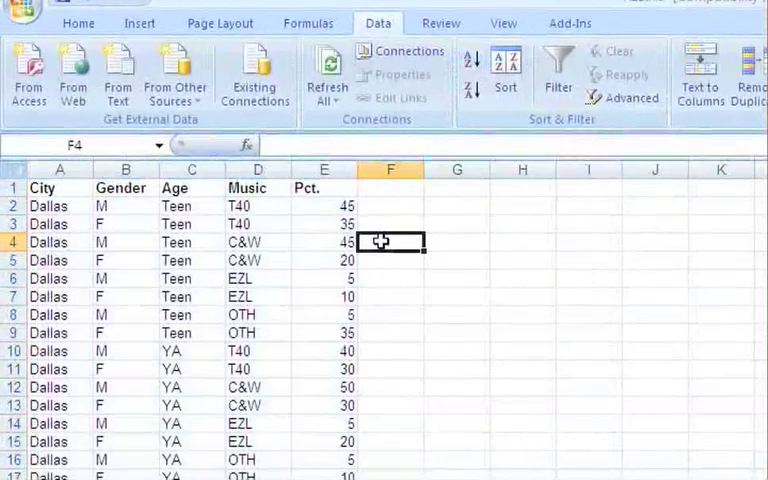
Step: Select the data range A1:E97, anchoring at the last Pct. value in E97 and extending to A1
{"action": "scroll", "scroll_direction": "down", "scroll_amount": 3}
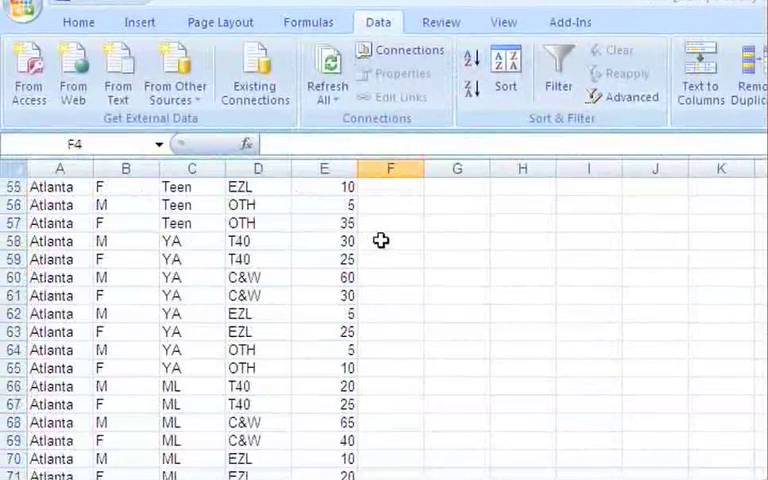
{"action": "scroll", "scroll_direction": "down", "scroll_amount": 3}
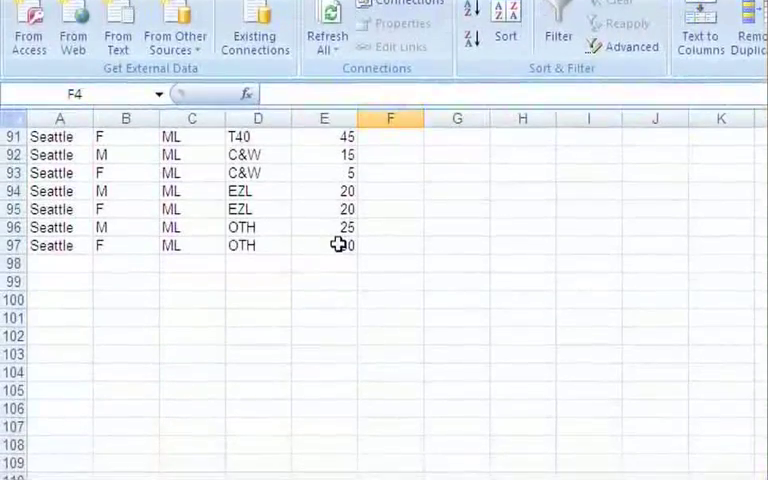
{"action": "left_click", "coordinate": [324, 240]}
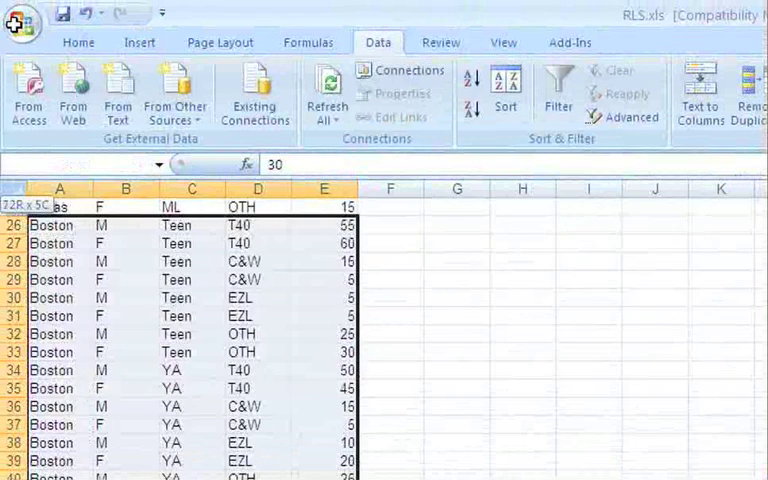
{"action": "scroll", "scroll_direction": "up", "scroll_amount": 3}
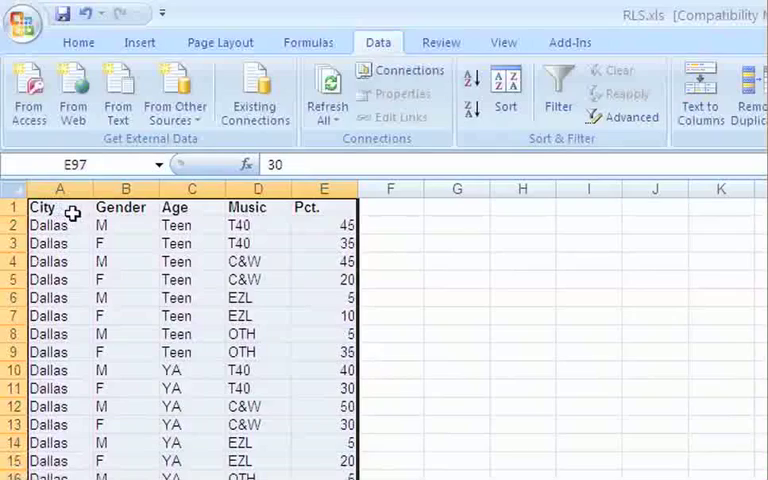
{"action": "scroll", "scroll_direction": "down", "scroll_amount": 3}
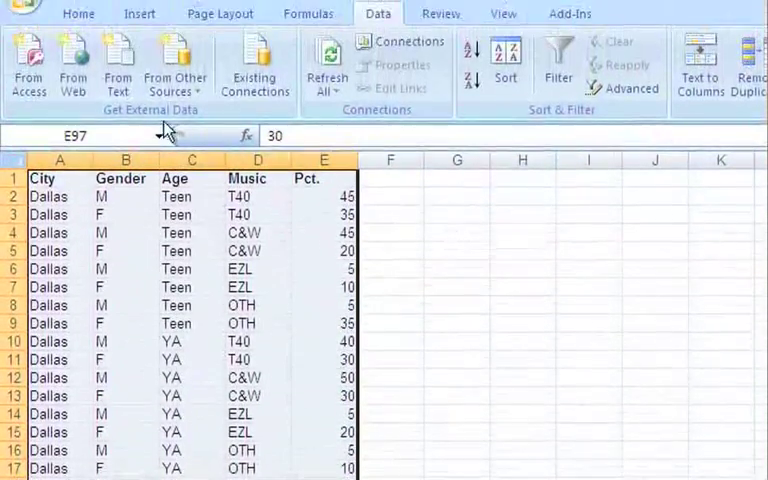
Step: Insert a PivotTable from Sheet1!$A$1:$E$97 onto a new worksheet
{"action": "left_click", "coordinate": [140, 16]}
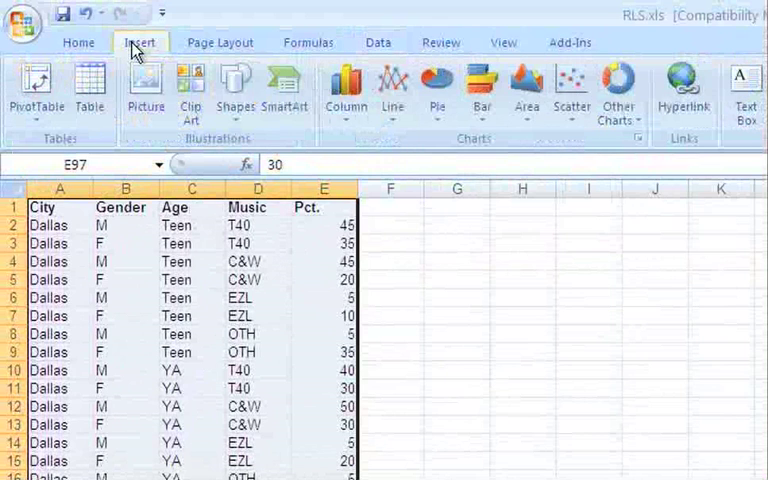
{"action": "left_click", "coordinate": [36, 90]}
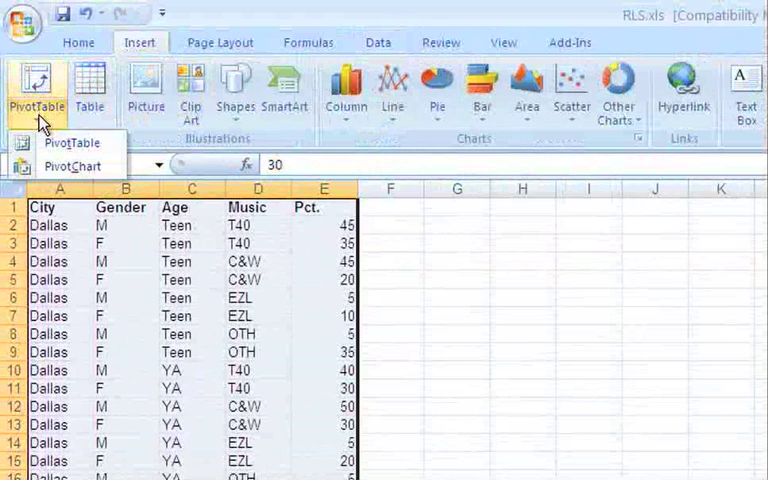
{"action": "left_click", "coordinate": [72, 142]}
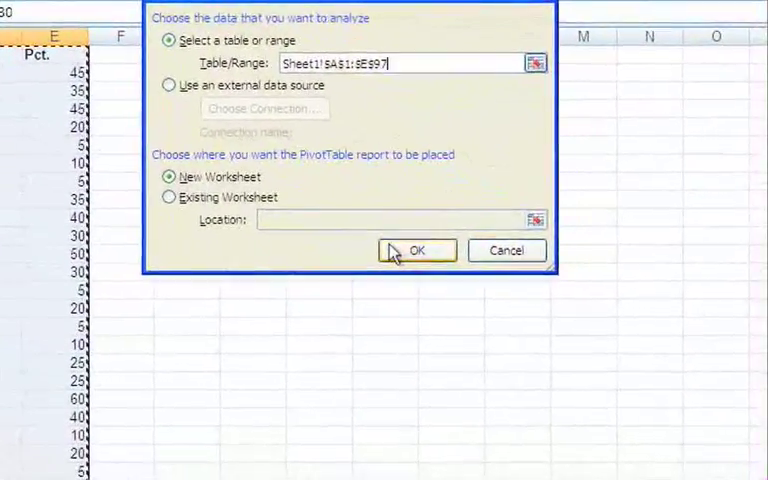
{"action": "left_click", "coordinate": [416, 250]}
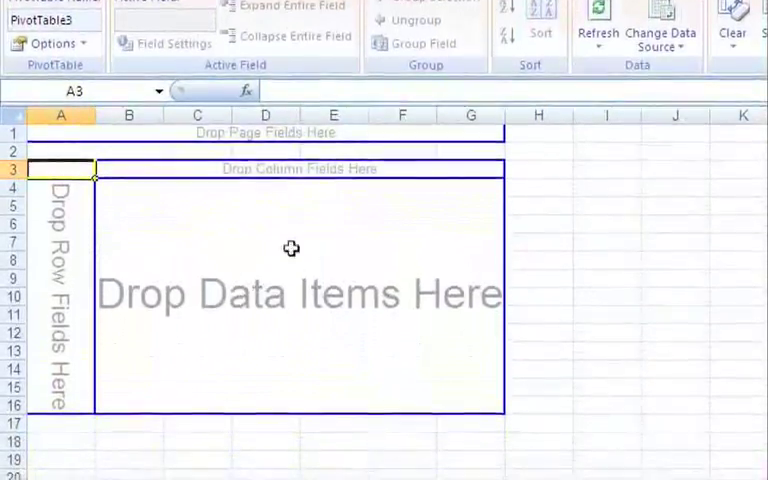
Step: Drag Gender and Age into the row fields area of the pivot layout
{"action": "scroll", "scroll_direction": "down", "scroll_amount": 3}
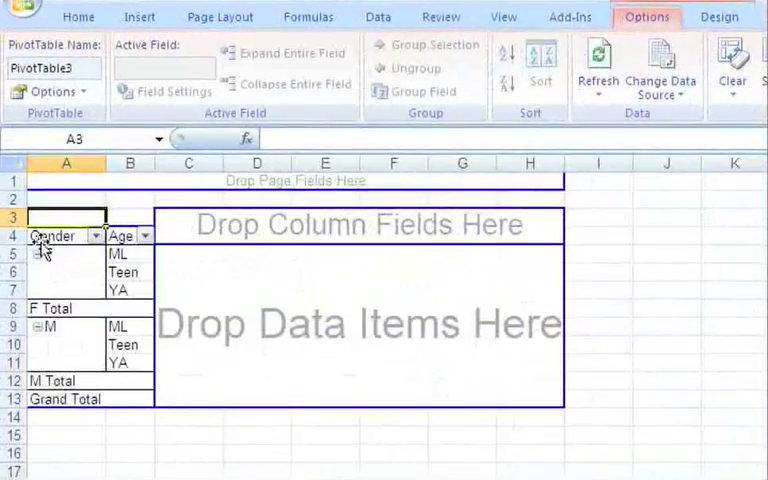
Step: From the field list add City as rows, Music as columns and Pct. as summed values
{"action": "left_click", "coordinate": [300, 76]}
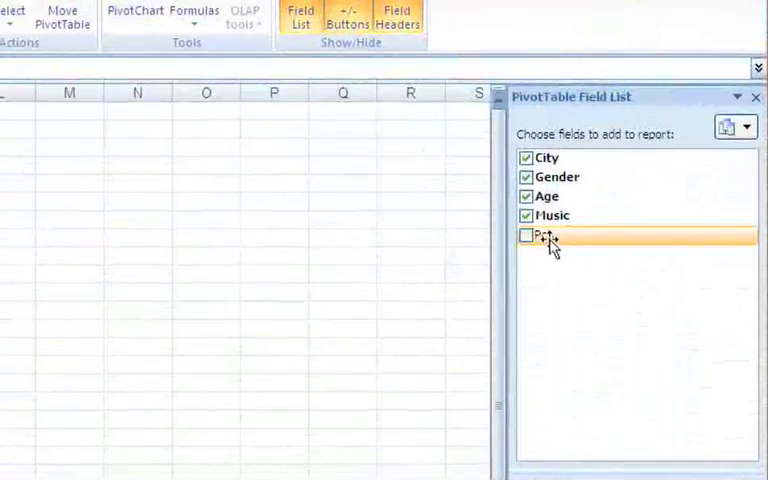
{"action": "left_click", "coordinate": [526, 236]}
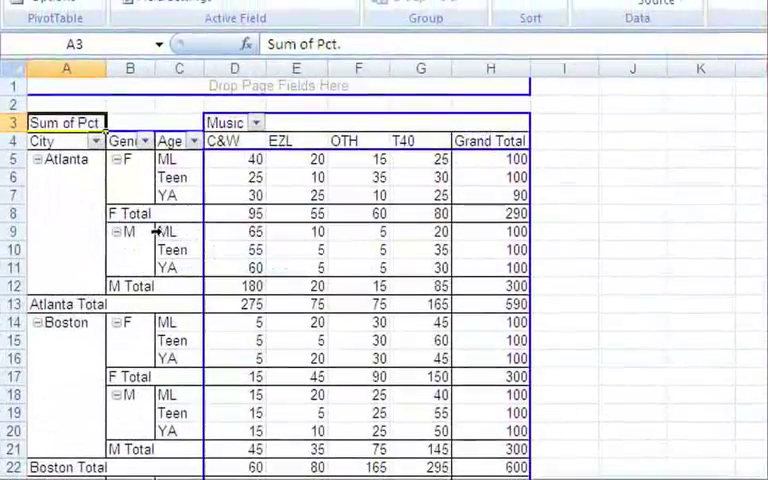
{"action": "mouse_move", "coordinate": [294, 236]}
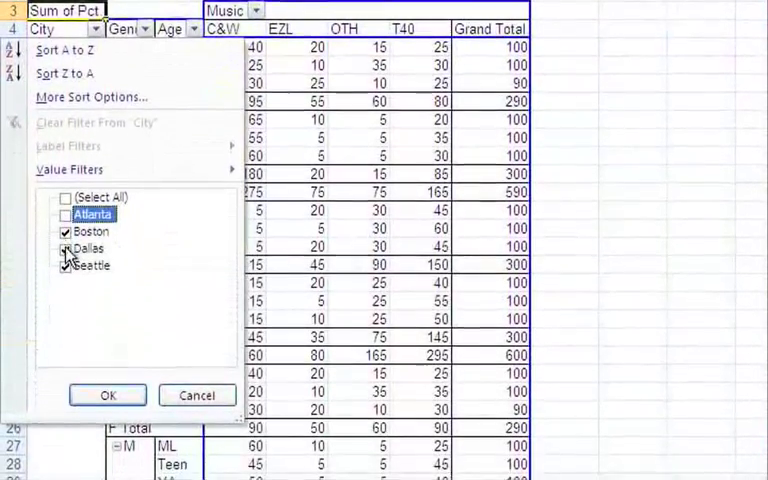
{"action": "left_click", "coordinate": [66, 252]}
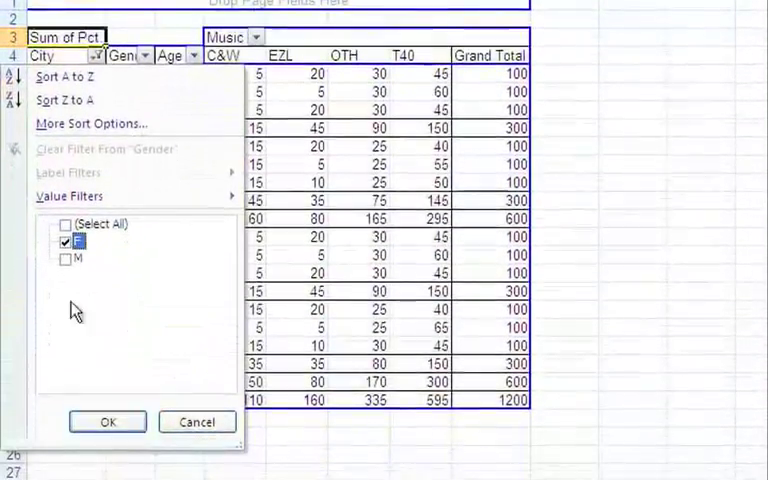
{"action": "left_click", "coordinate": [108, 420]}
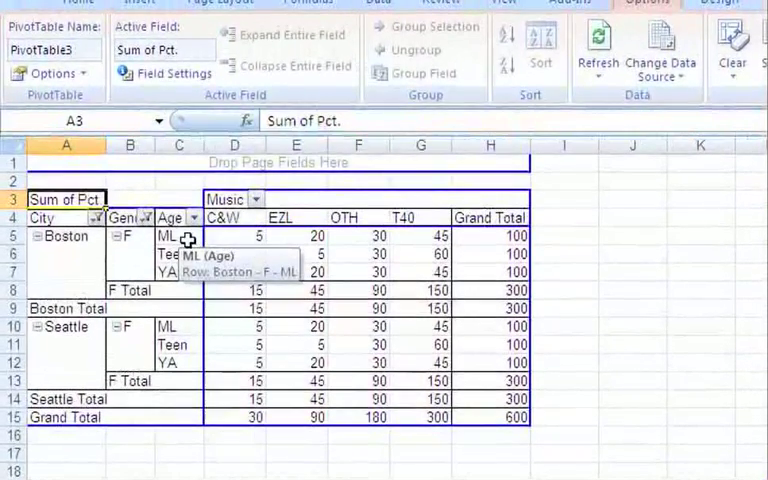
{"action": "mouse_move", "coordinate": [200, 240]}
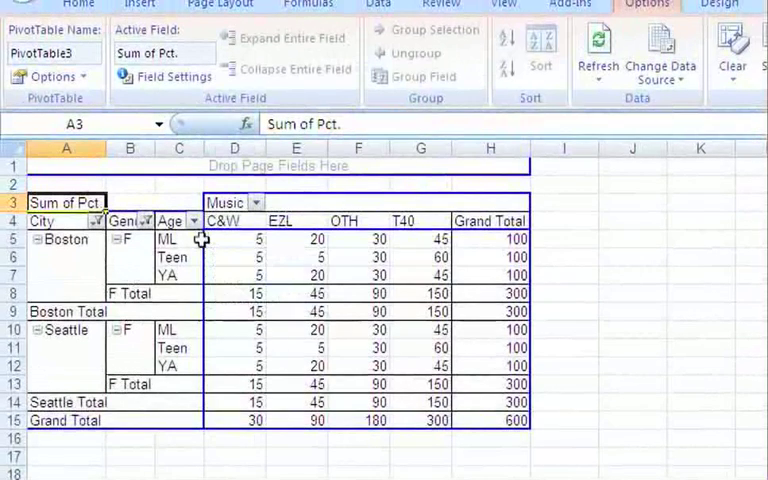
{"action": "mouse_move", "coordinate": [240, 240]}
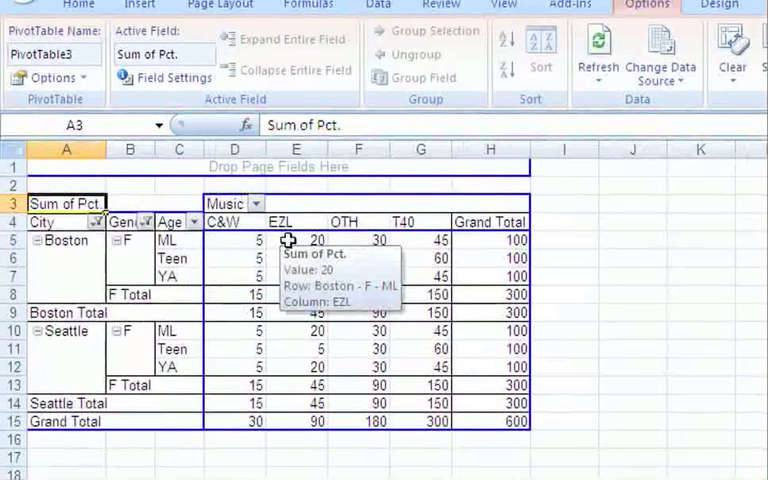
{"action": "mouse_move", "coordinate": [352, 240]}
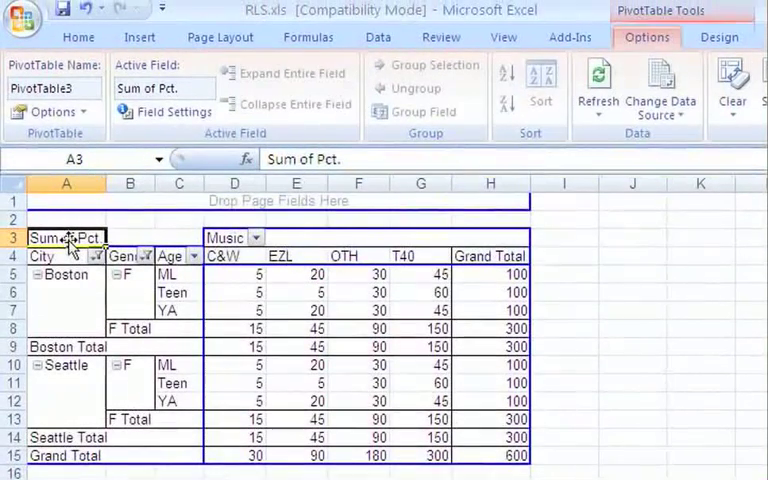
Step: Change the Sum of Pct value field to Average via Value Field Settings
{"action": "right_click", "coordinate": [64, 238]}
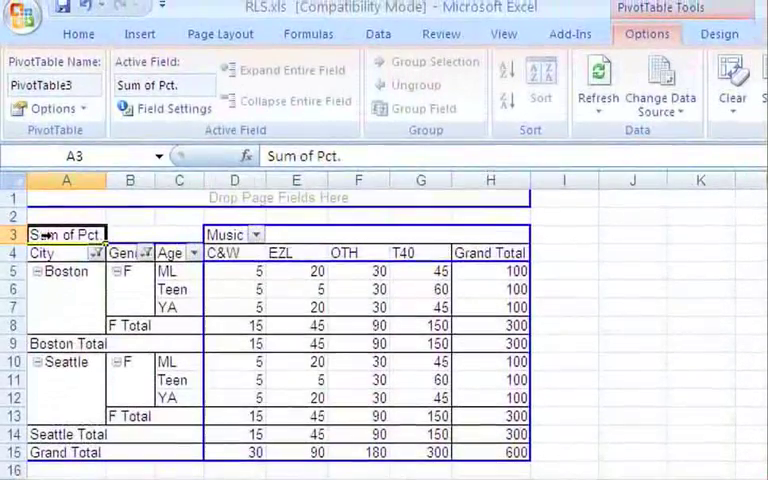
{"action": "right_click", "coordinate": [64, 236]}
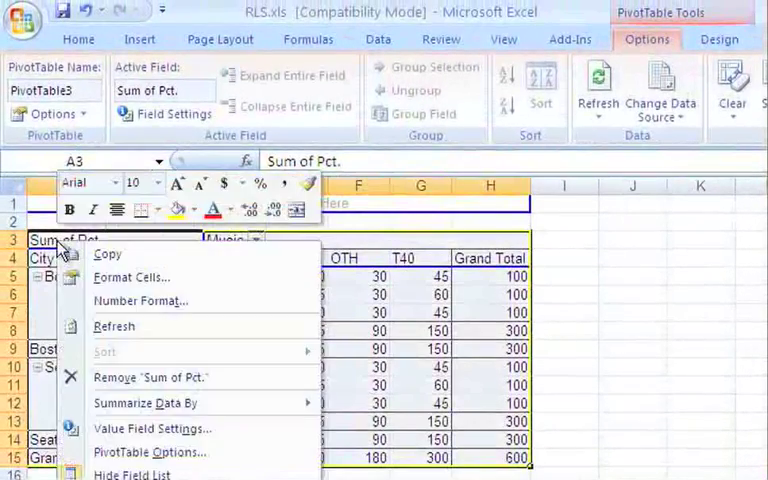
{"action": "left_click", "coordinate": [152, 428]}
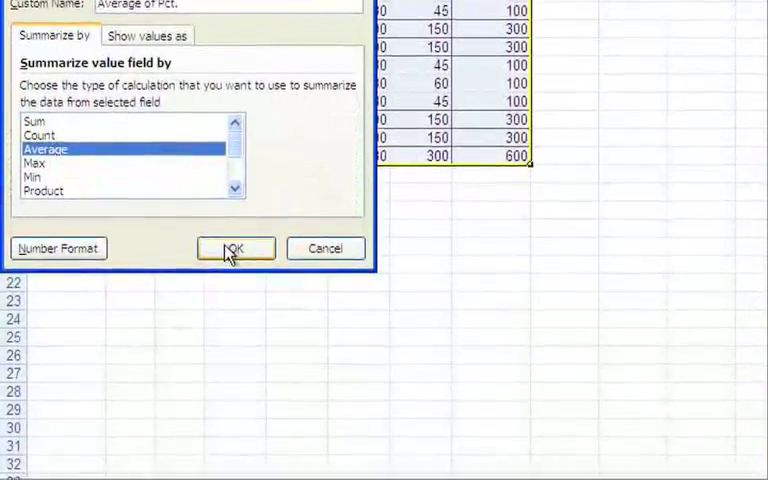
{"action": "left_click", "coordinate": [234, 248]}
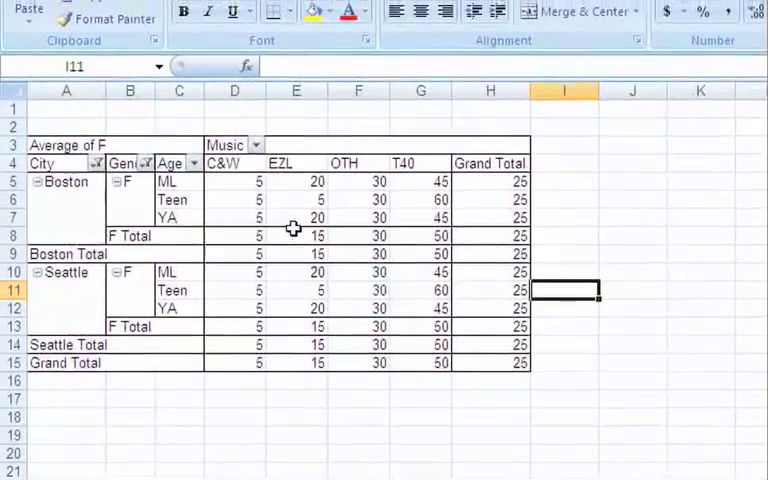
{"action": "mouse_move", "coordinate": [290, 232]}
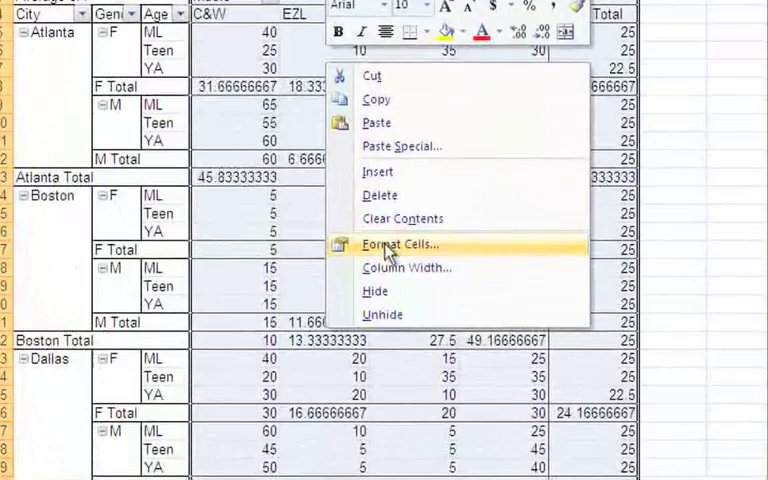
Step: Format the average values as Number with 2 decimal places (e.g. 31.67, 6.67)
{"action": "left_click", "coordinate": [400, 244]}
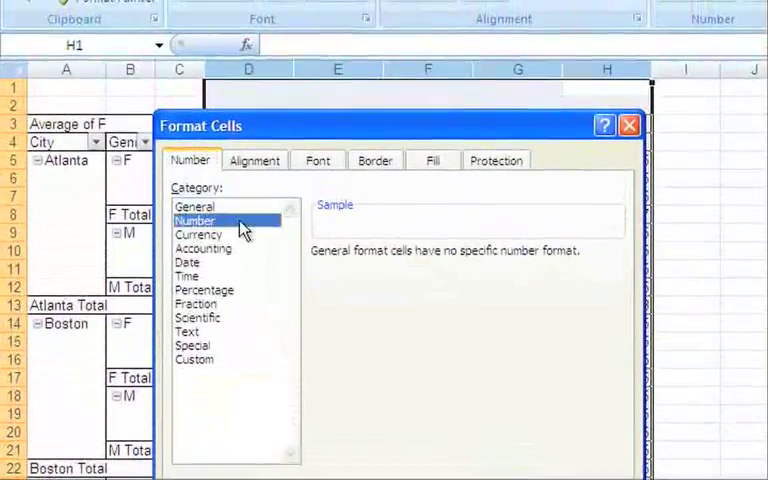
{"action": "left_click", "coordinate": [196, 220]}
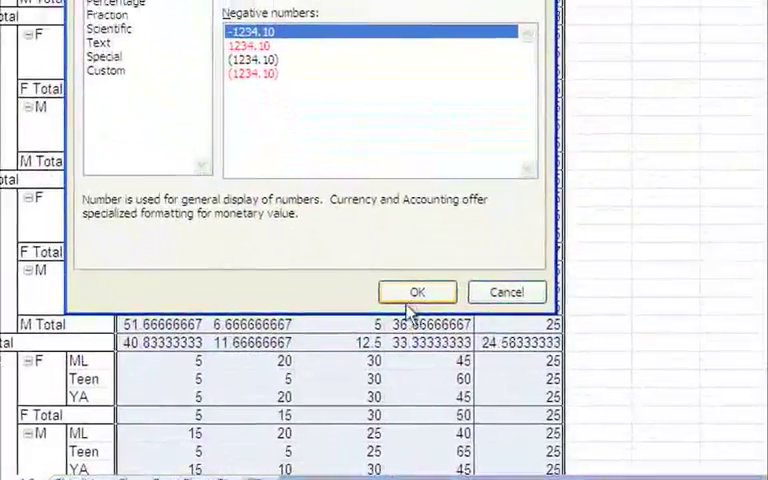
{"action": "left_click", "coordinate": [416, 292]}
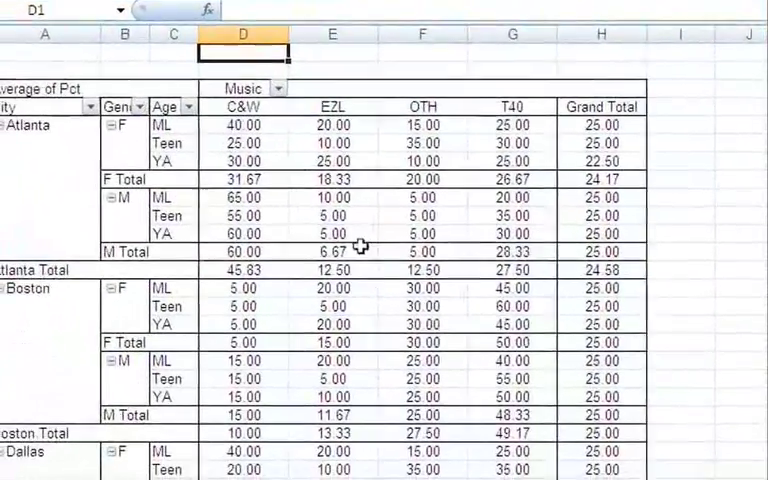
Step: Center the pivot values and show the Age filter menu listing ML, Teen and YA
{"action": "scroll", "scroll_direction": "down", "scroll_amount": 3}
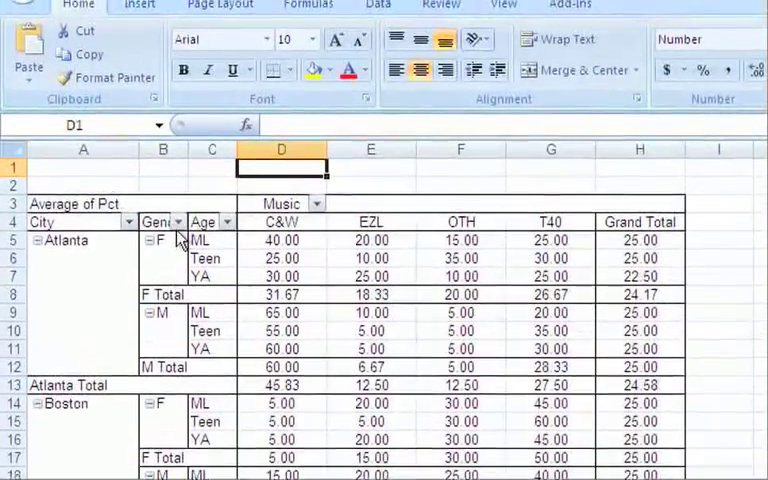
{"action": "left_click", "coordinate": [224, 220]}
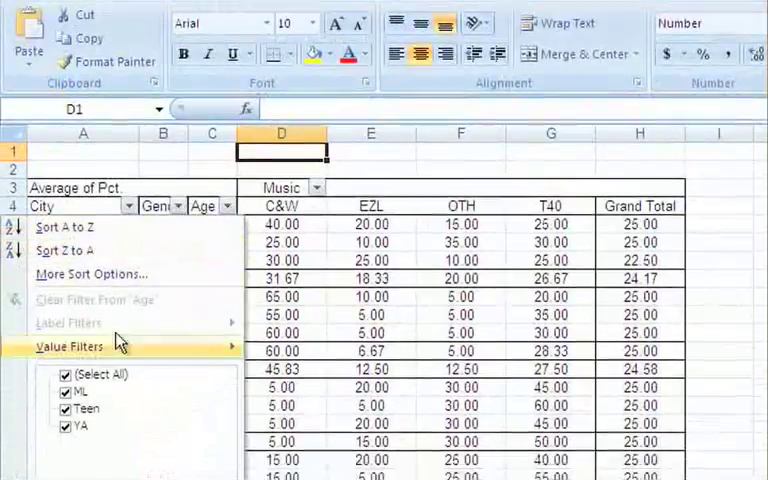